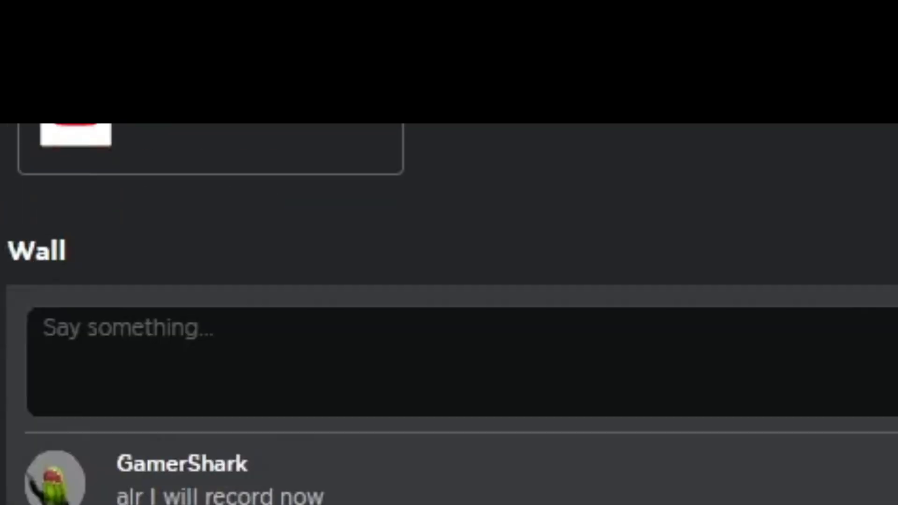
# Step: Begin a new game via START!, landing outdoors at night by the Amby's House sign
pyautogui.scroll(-3)
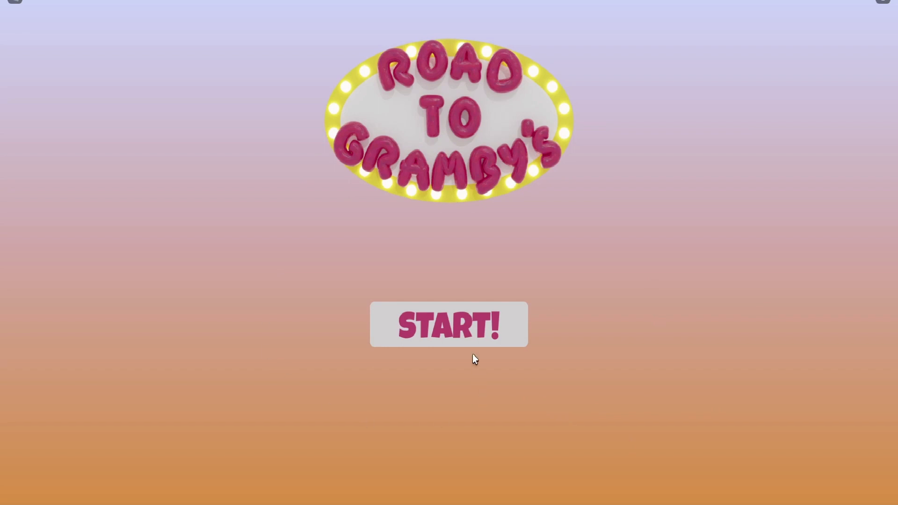
pyautogui.click(449, 324)
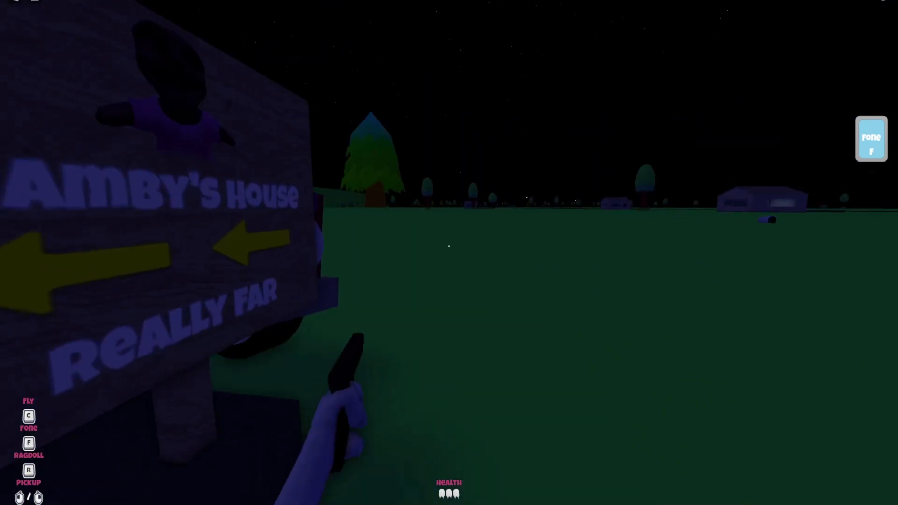
pyautogui.moveTo(447, 247)
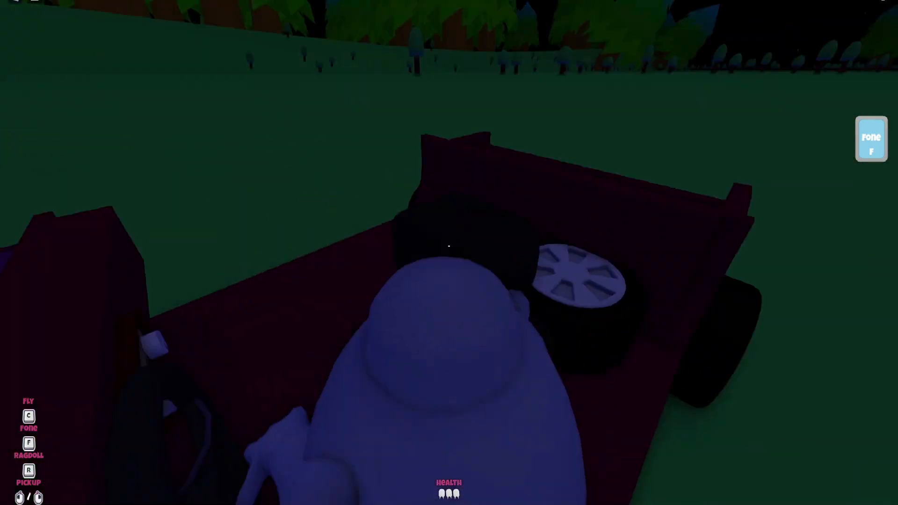
pyautogui.press('Escape')
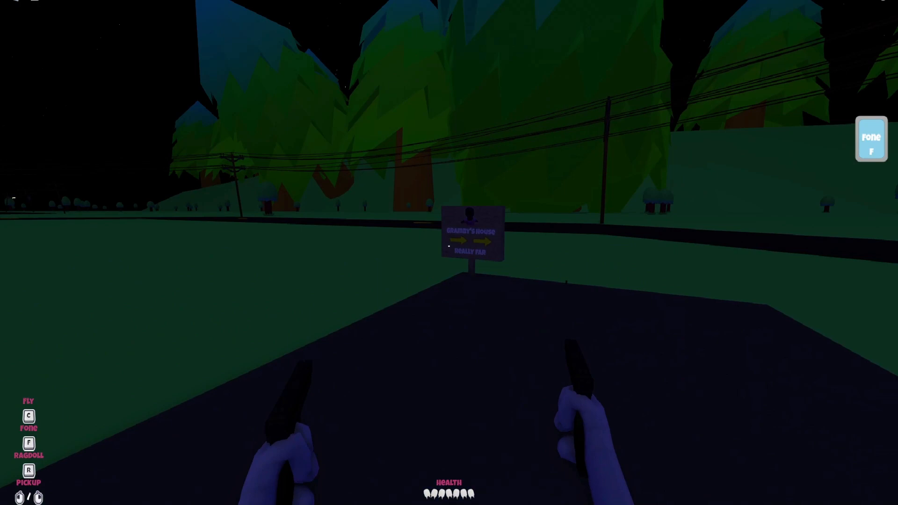
# Step: Walk forward up close to the Gramby's House sign reading Really Far
pyautogui.press('w')
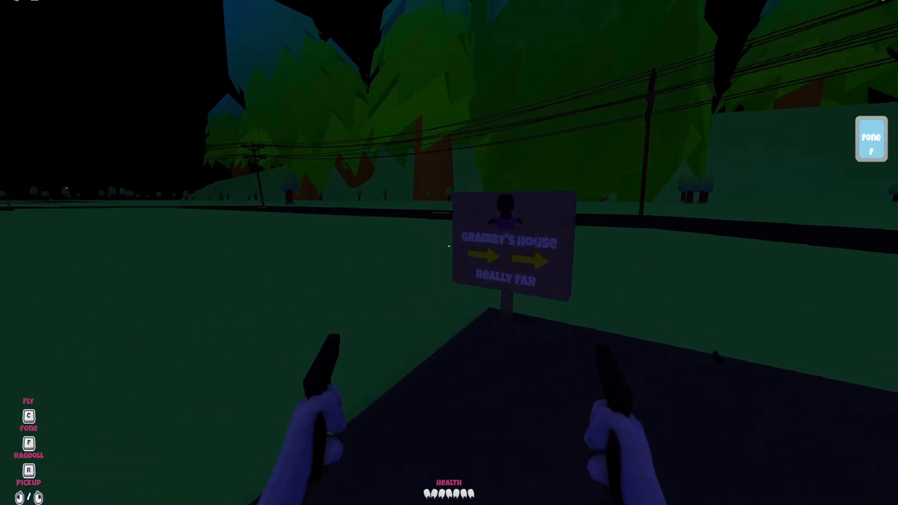